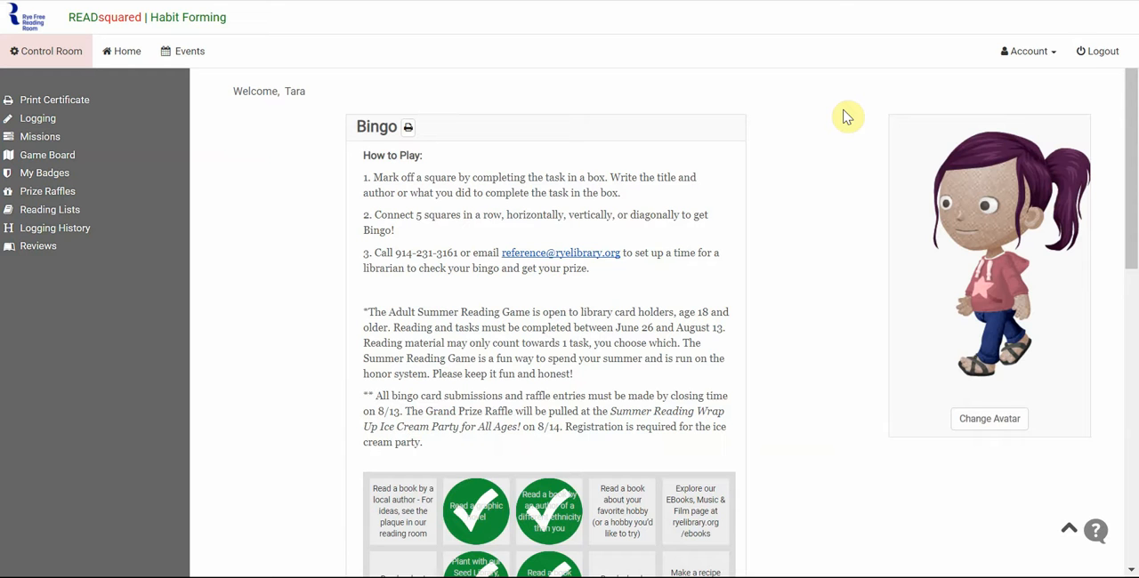
mouse_move(445, 178)
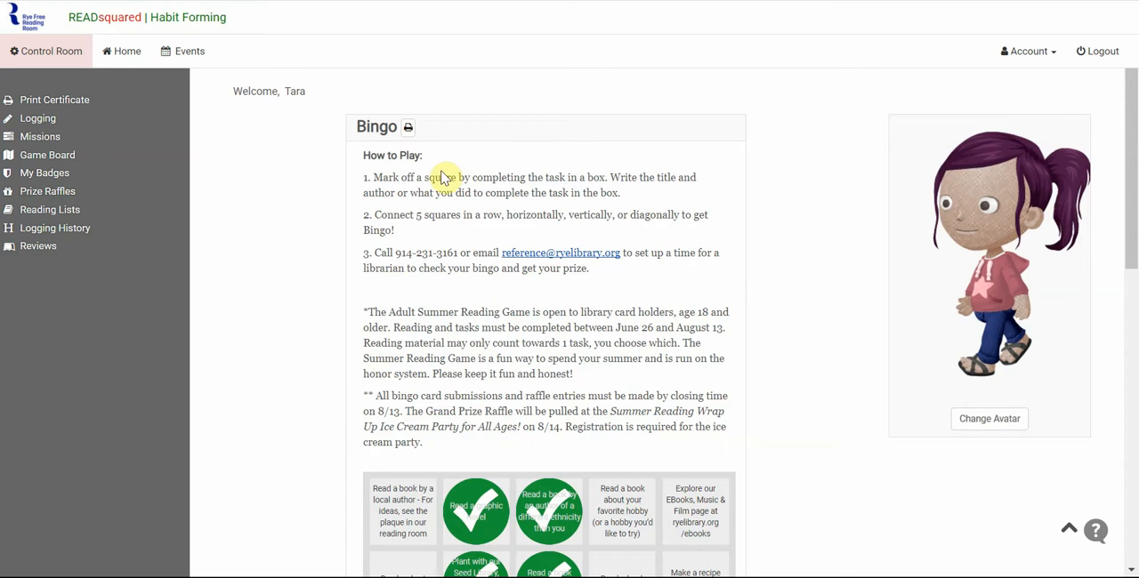
mouse_move(772, 209)
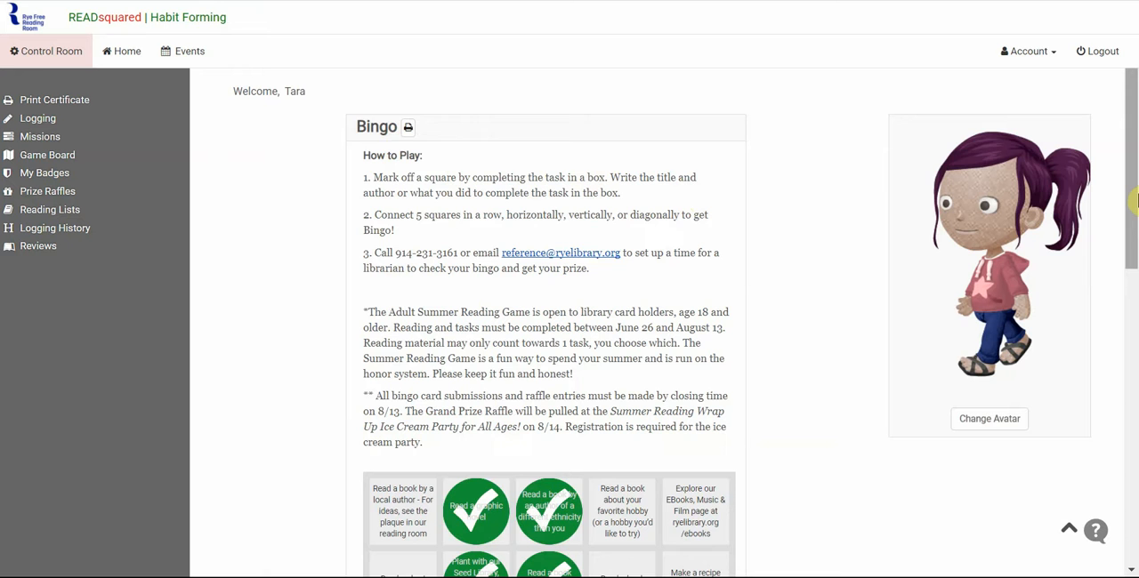
Open the 'Stop by a store or place in Rye' bingo square
scroll("down", 3)
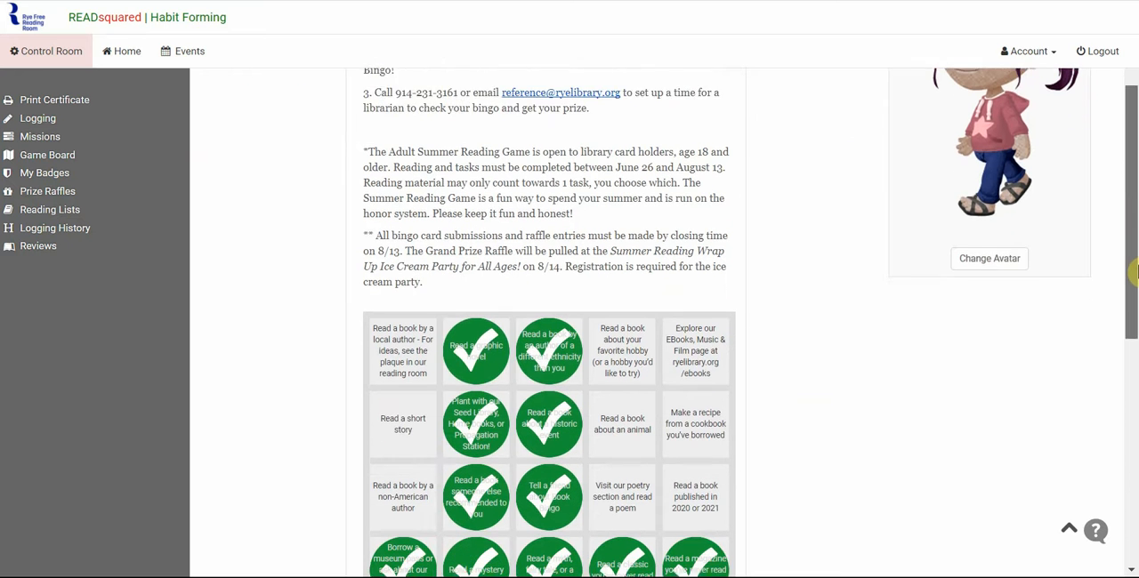
scroll("down", 3)
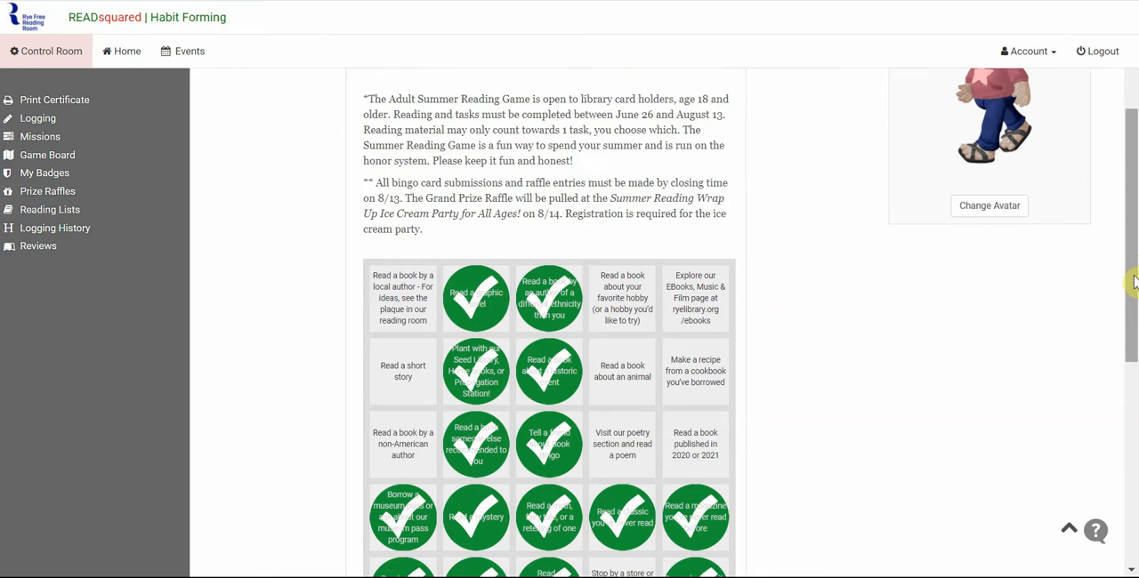
scroll("down", 3)
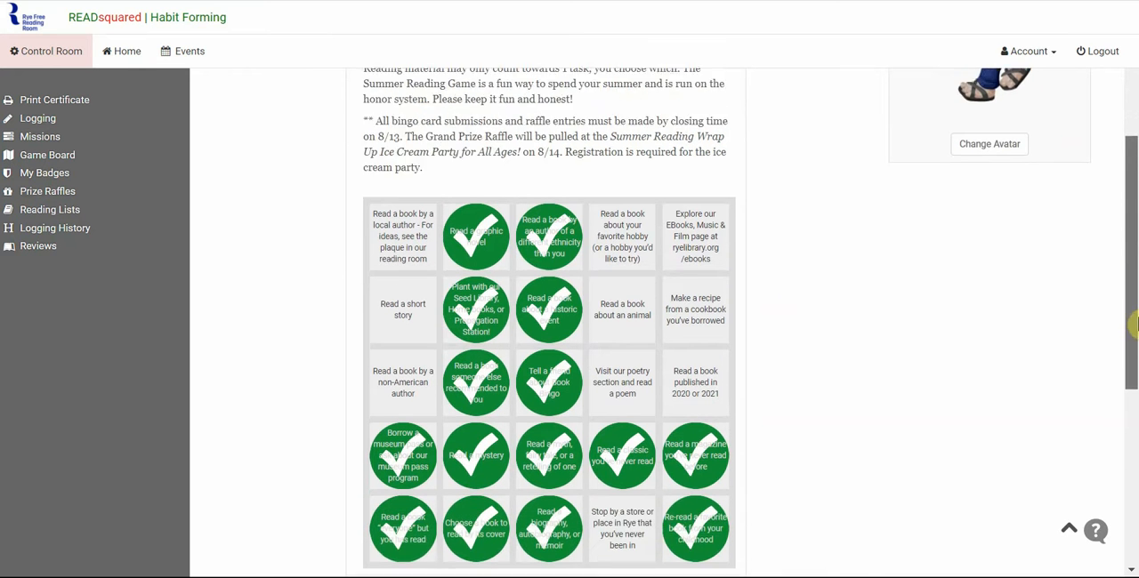
scroll("down", 3)
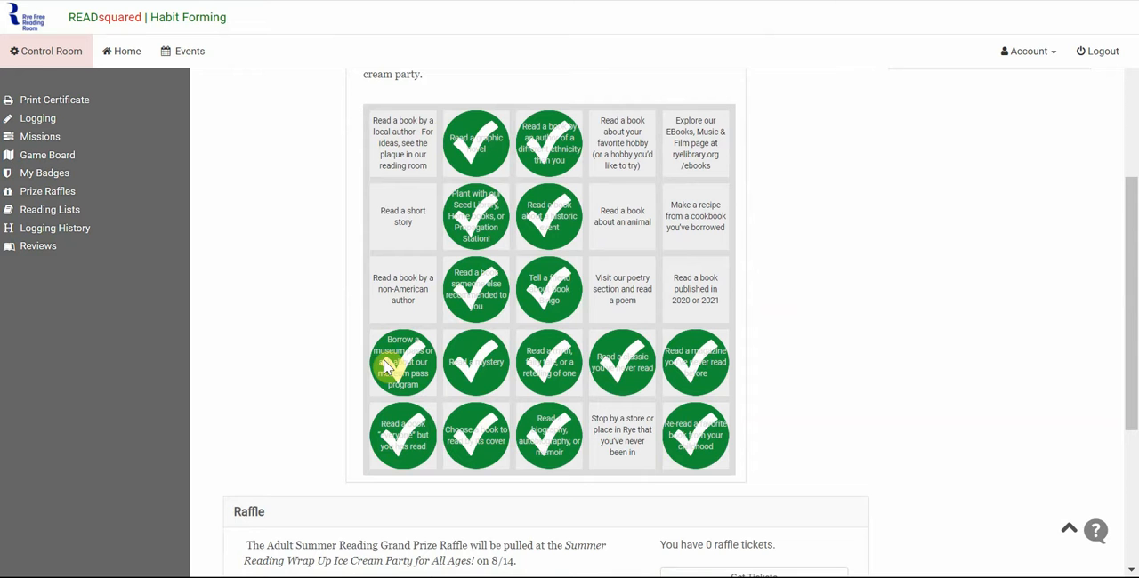
mouse_move(622, 434)
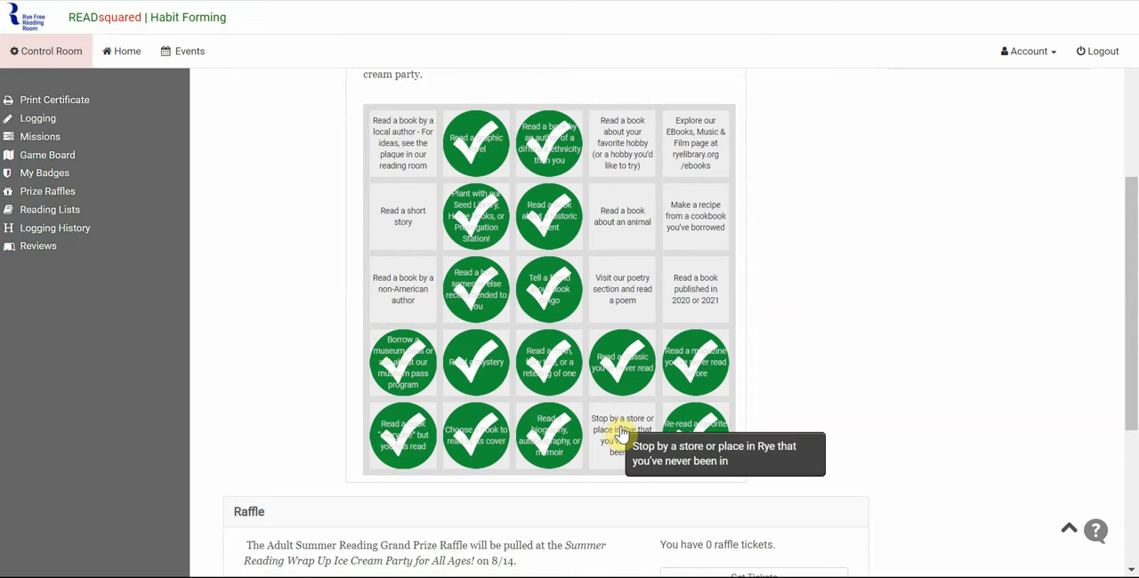
left_click(622, 436)
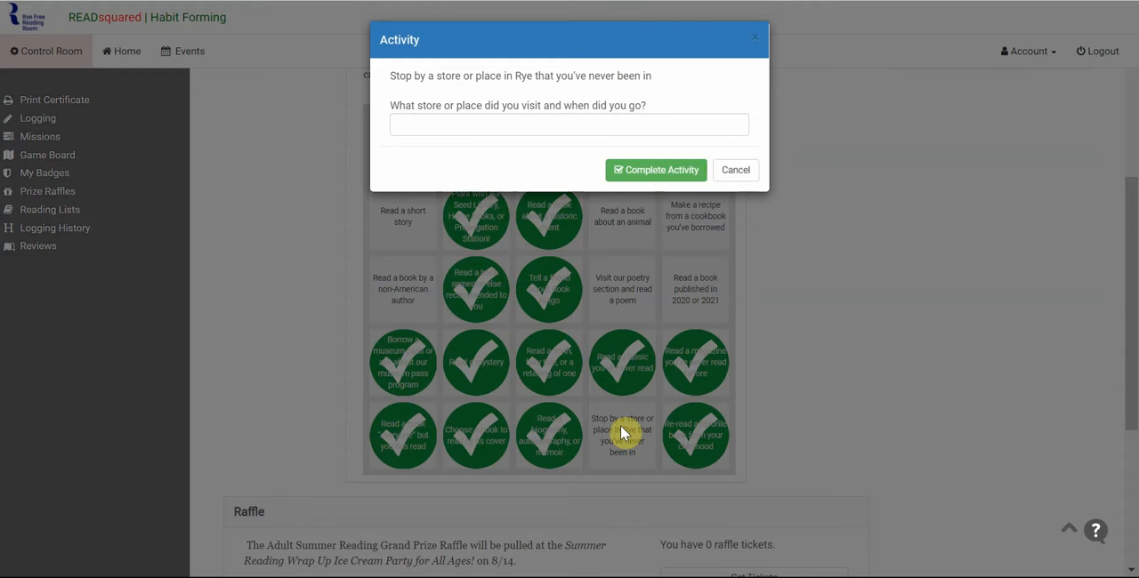
Record 'Nature Center' as the place, complete the activity, and close the Four Bingos notice
left_click(569, 125)
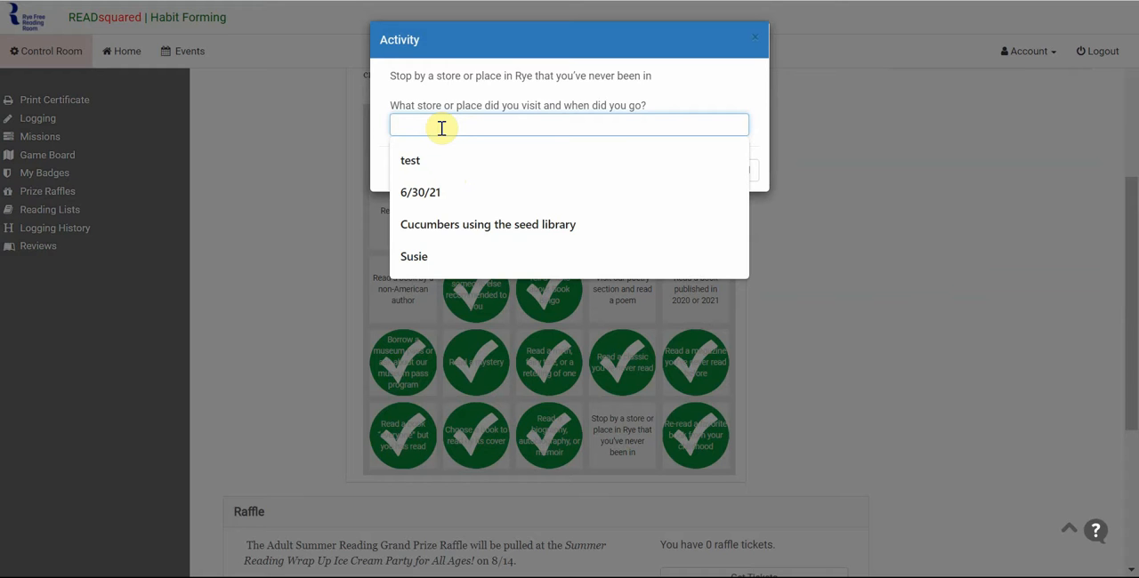
type("N")
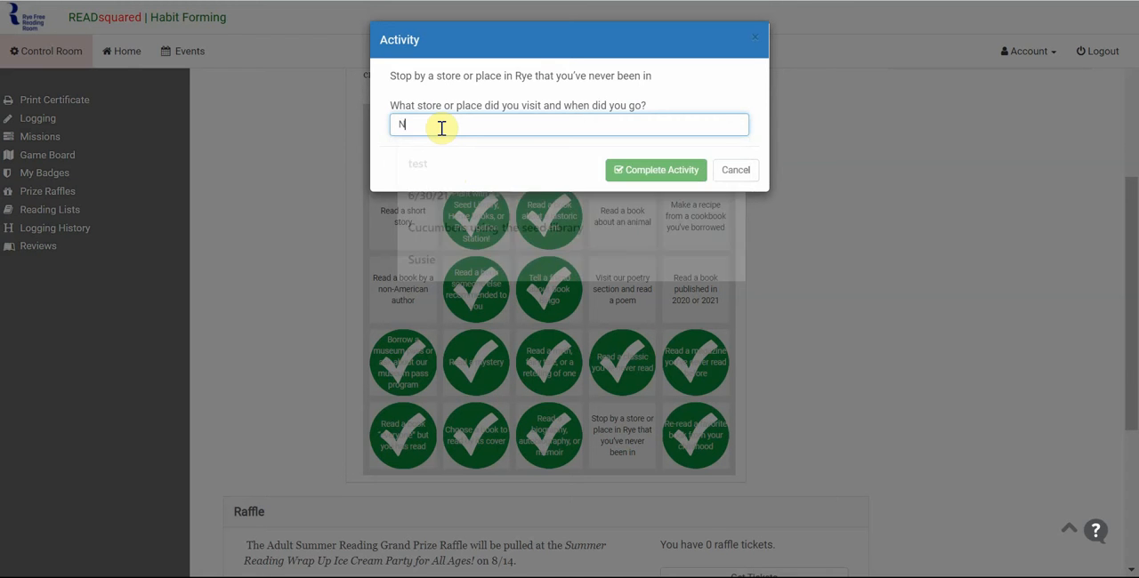
type("ature V")
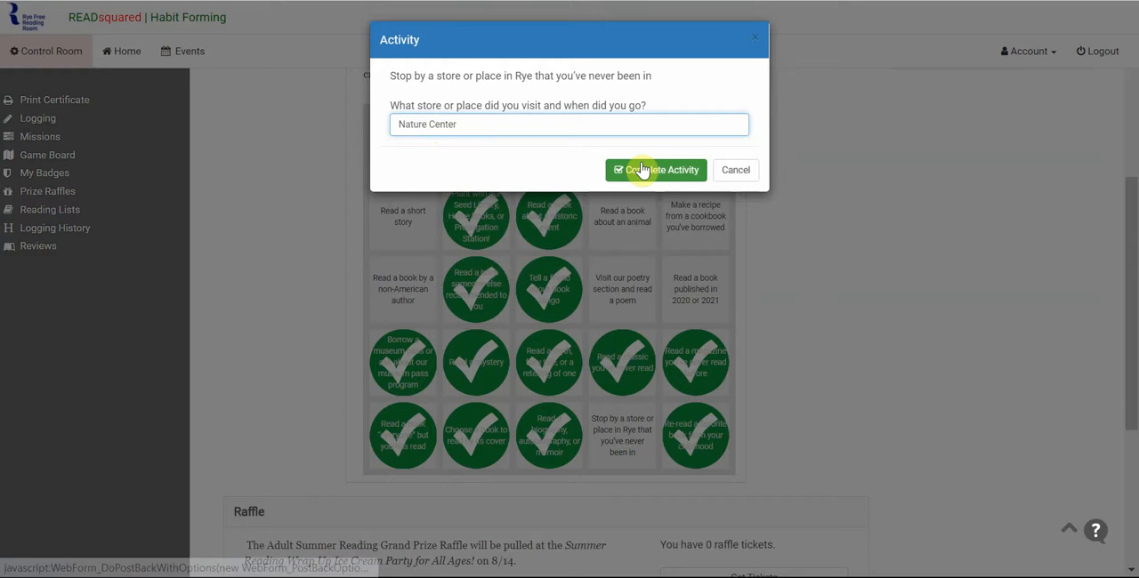
left_click(656, 170)
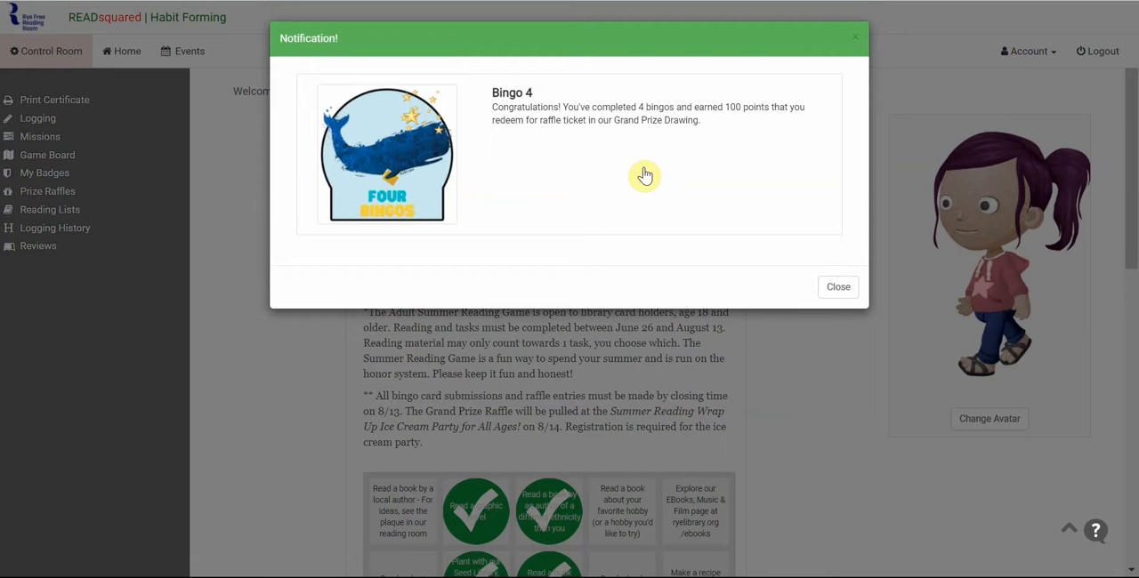
mouse_move(853, 185)
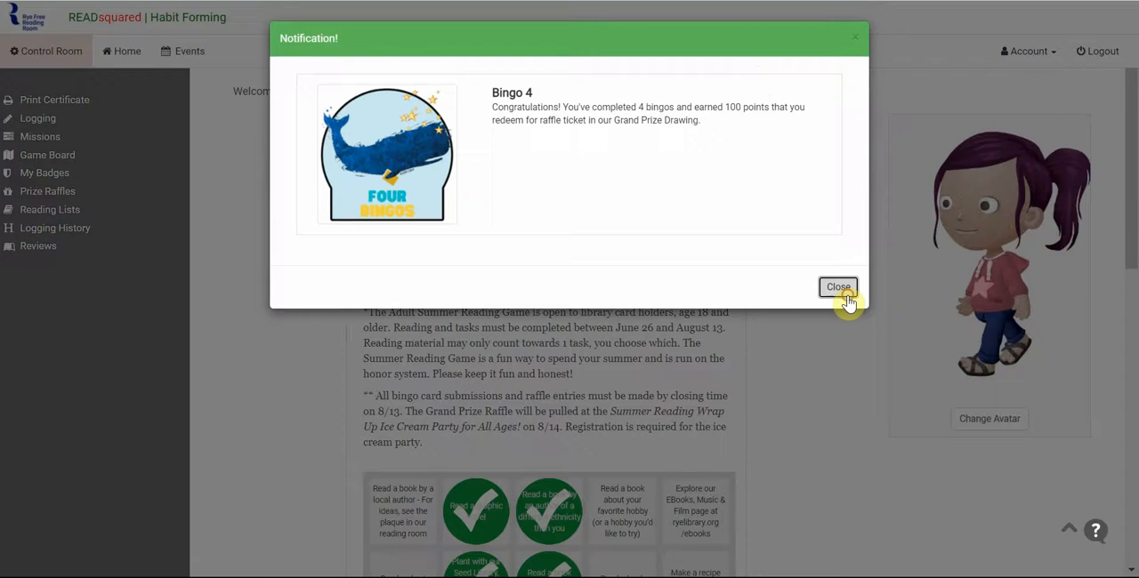
left_click(837, 286)
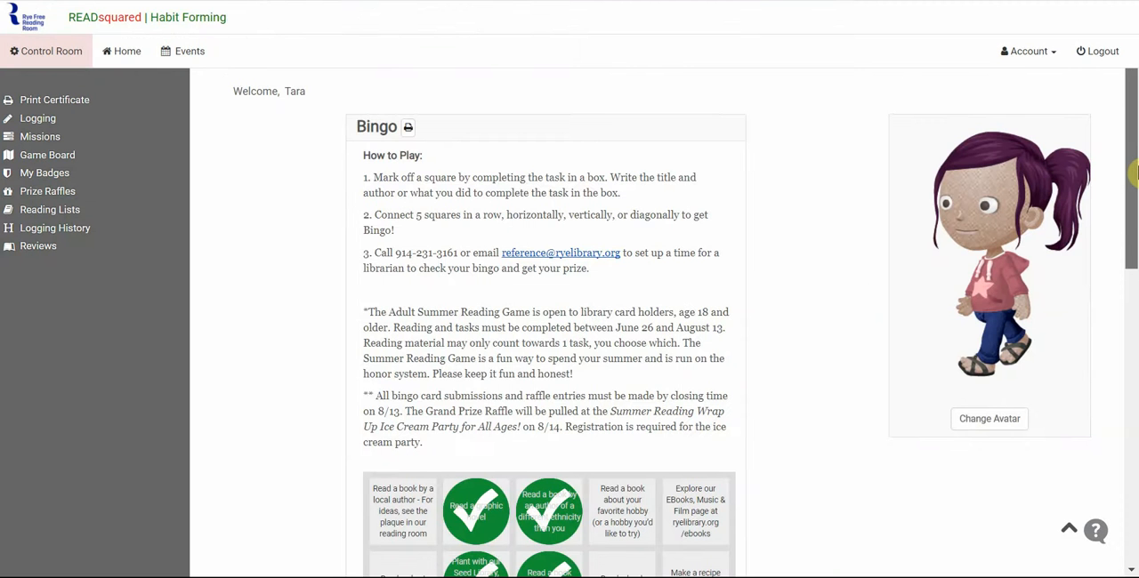
scroll("down", 3)
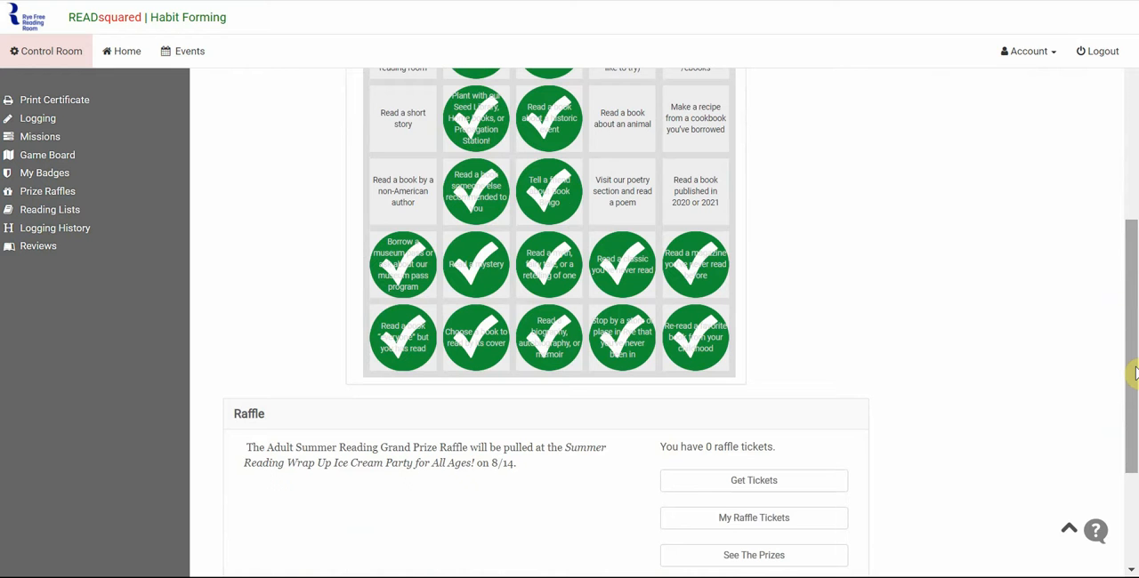
scroll("down", 3)
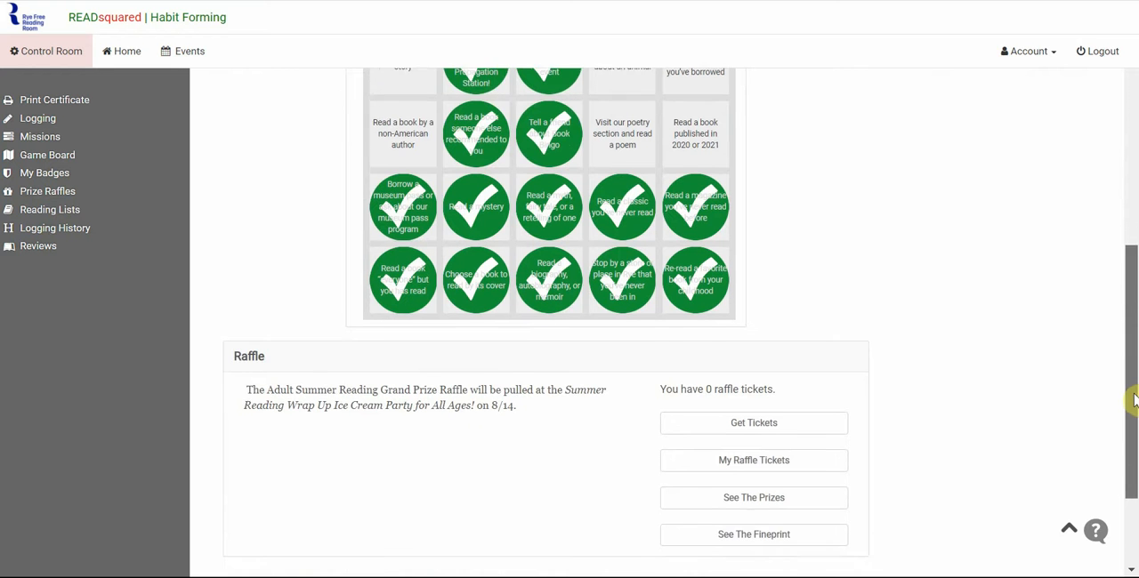
scroll("down", 3)
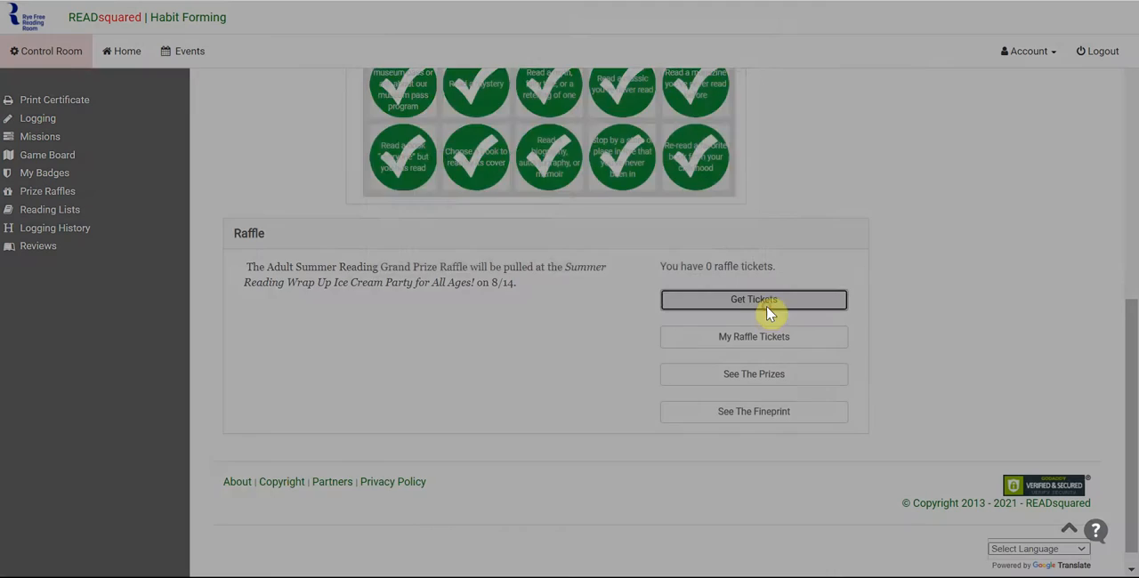
Submit a one-ticket Gift Basket raffle purchase from the 400 available points
left_click(753, 299)
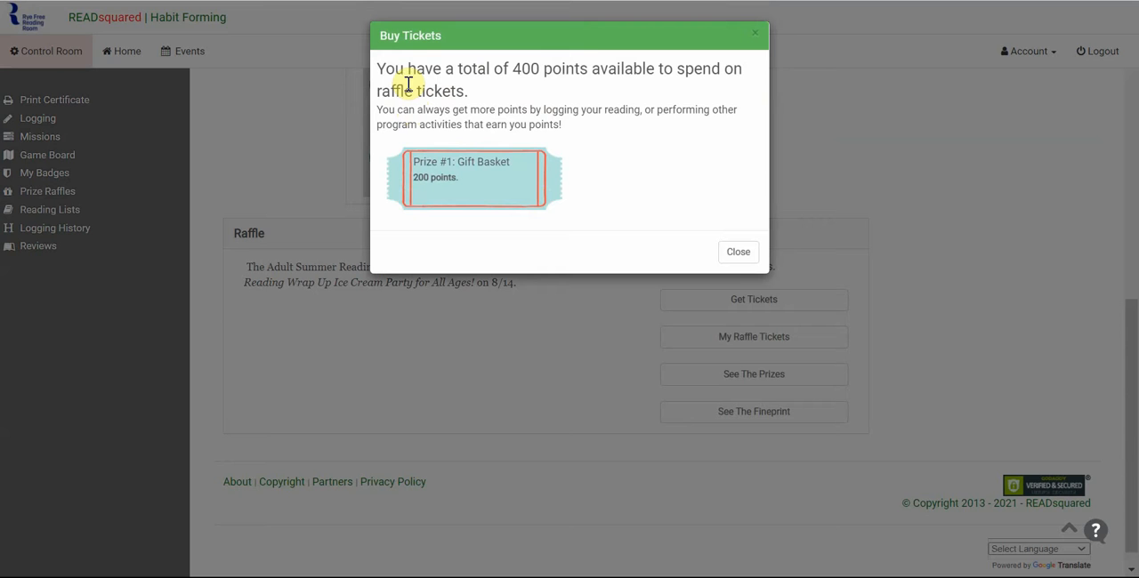
mouse_move(592, 122)
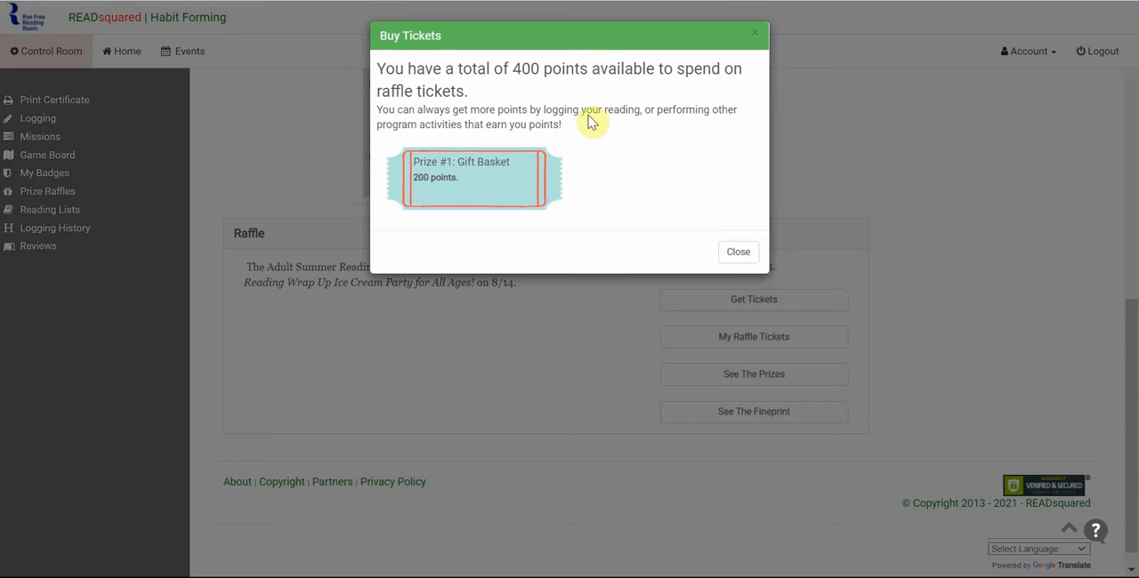
mouse_move(505, 203)
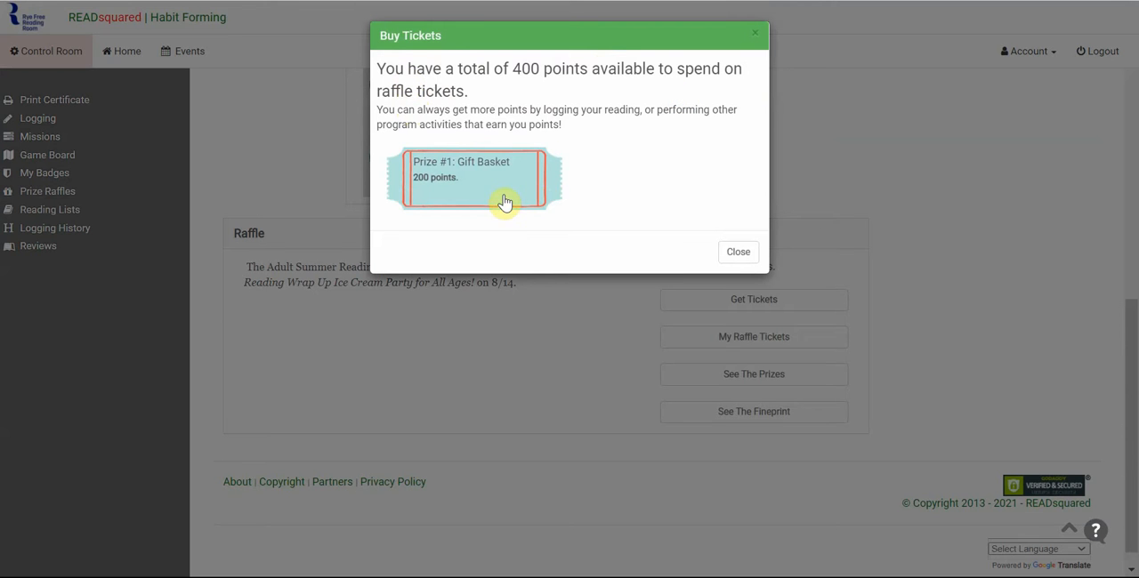
mouse_move(514, 192)
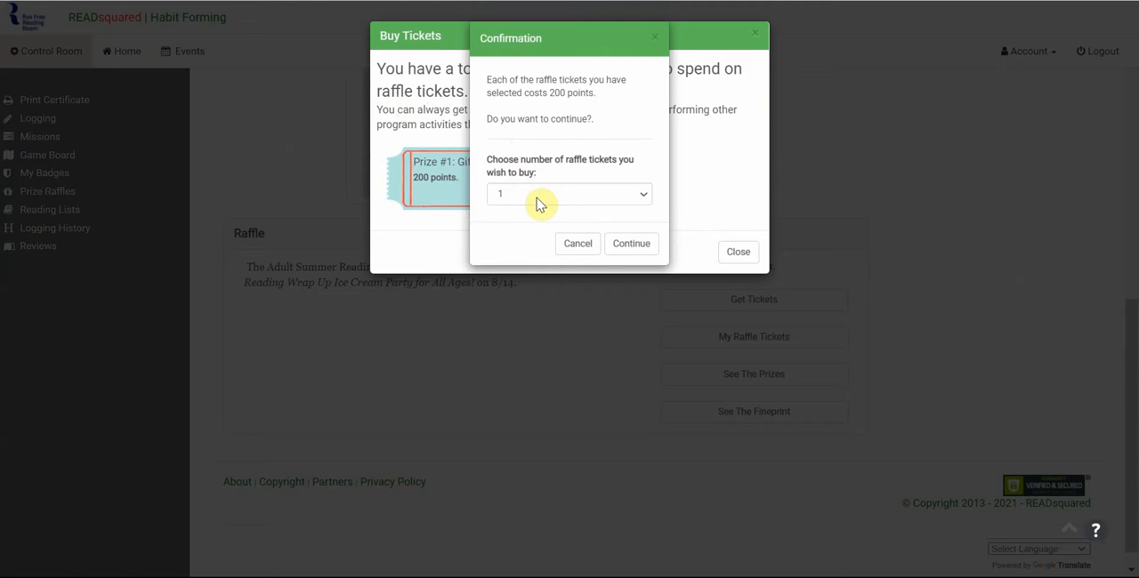
left_click(569, 194)
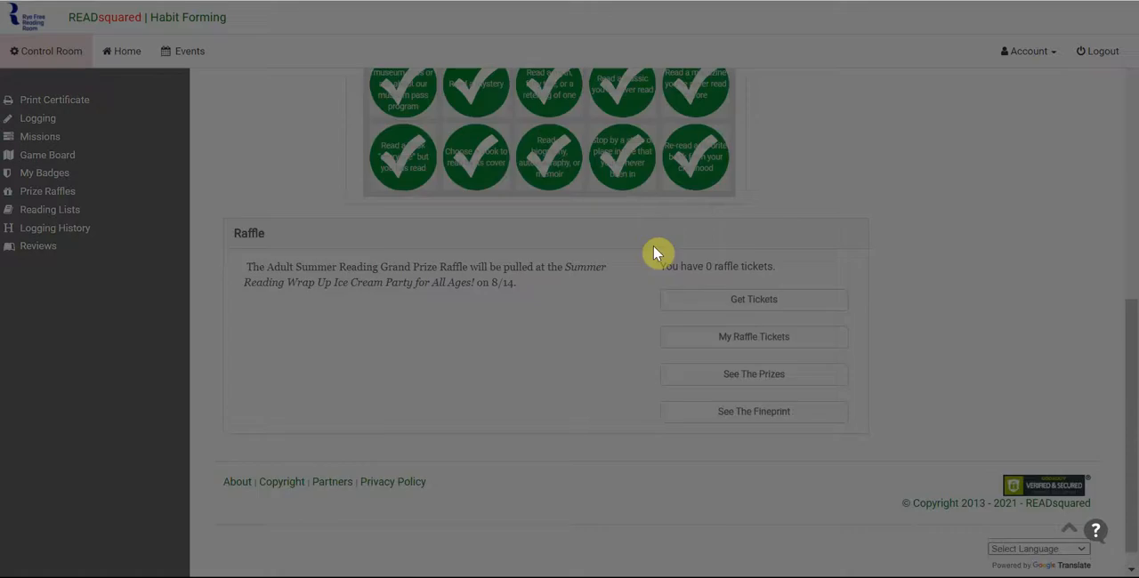
scroll("up", 3)
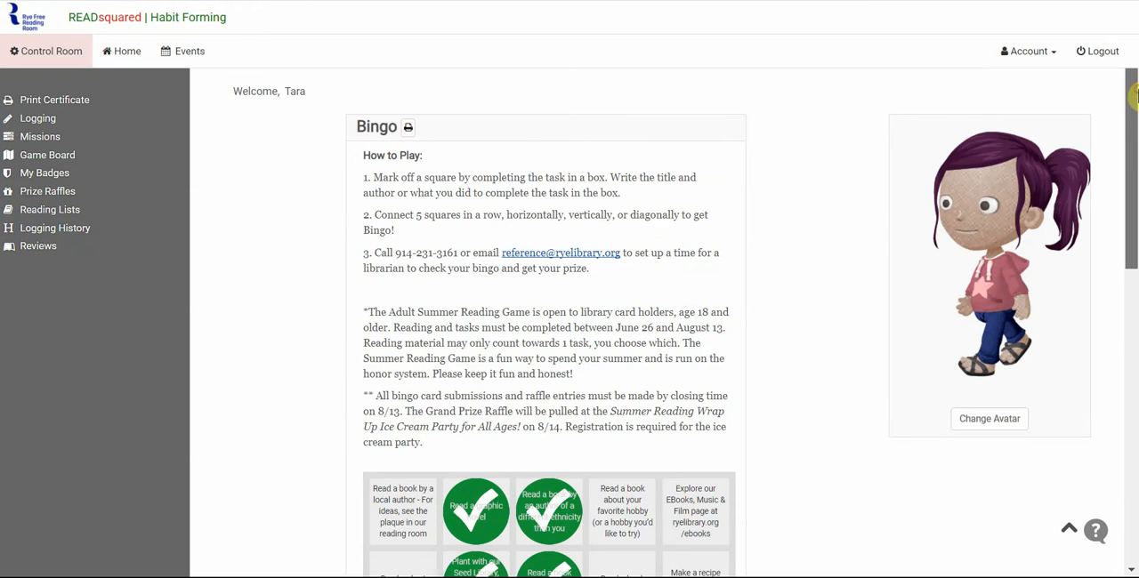
scroll("down", 3)
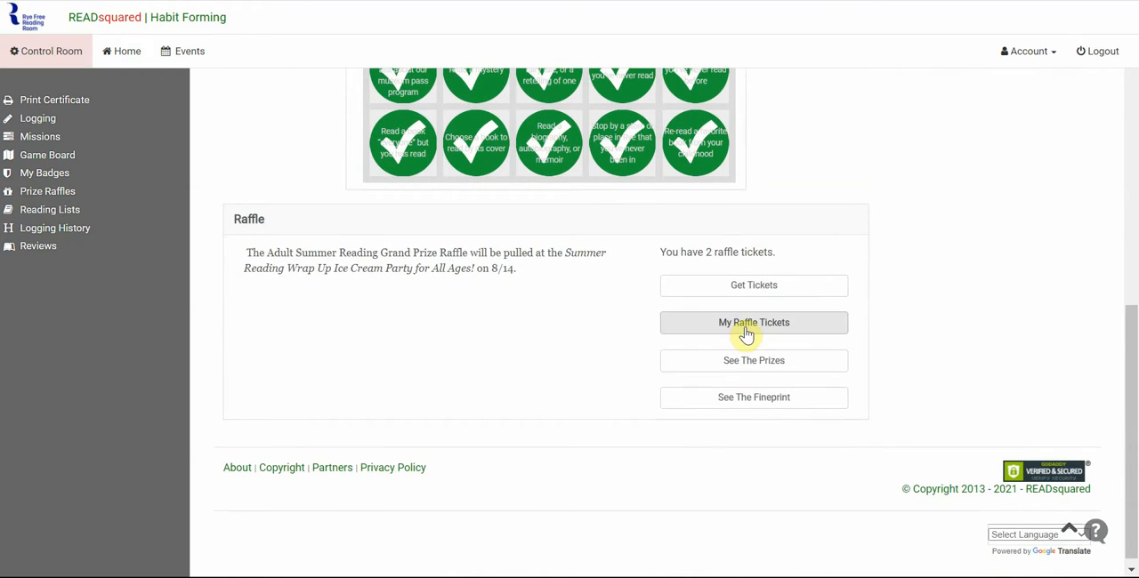
left_click(753, 322)
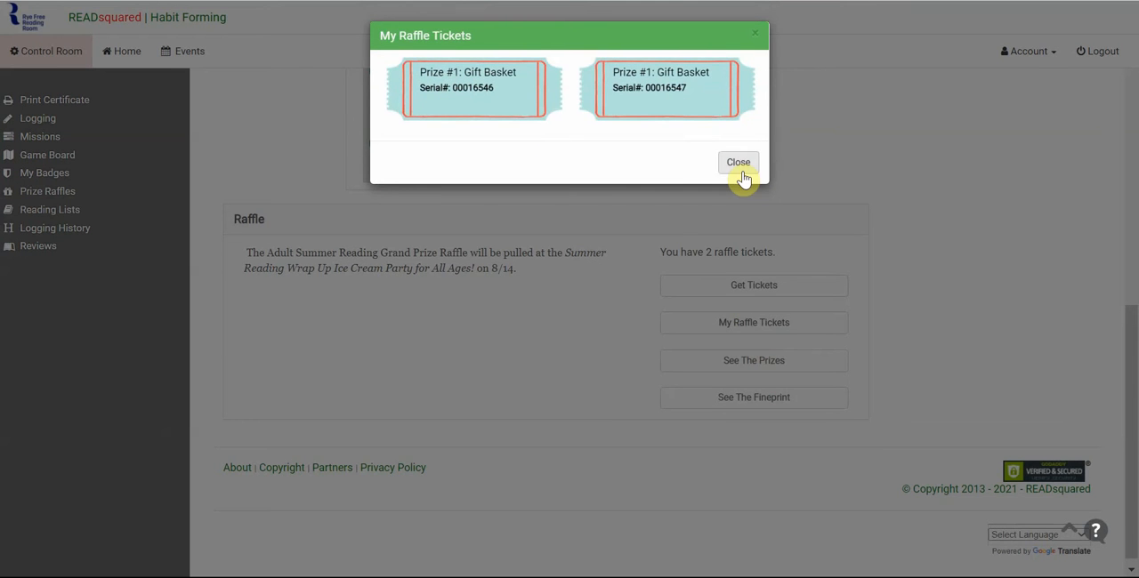
left_click(739, 162)
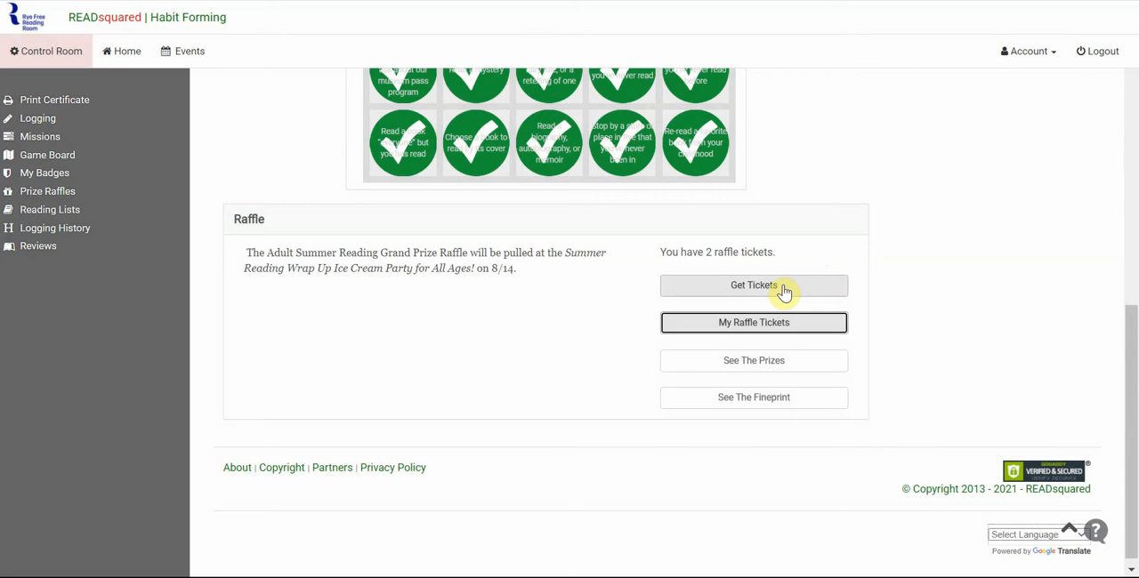